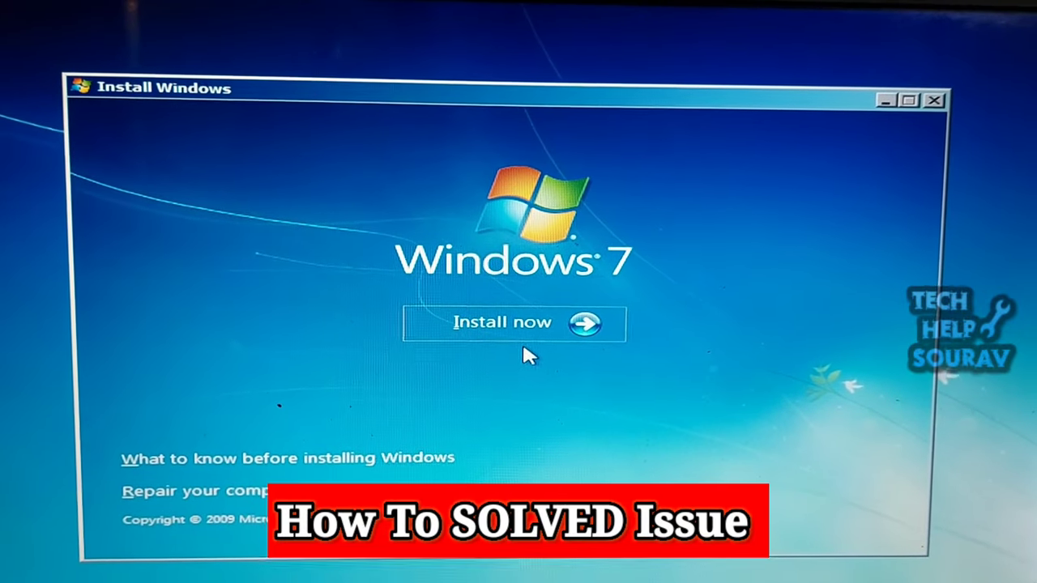
Dismiss the missing drive driver error, cancel the failed install and retry Install now
click(502, 322)
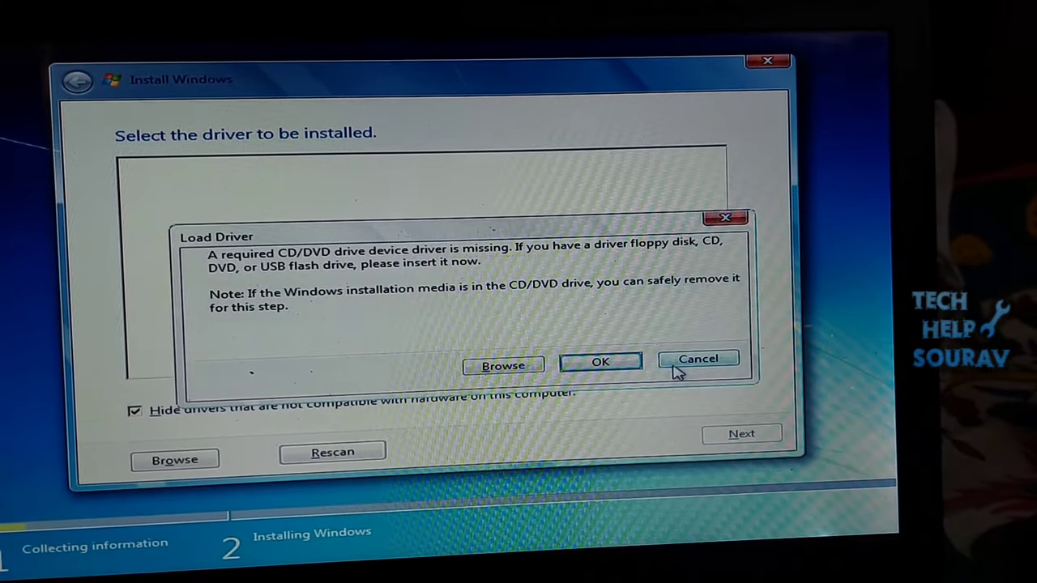
click(698, 360)
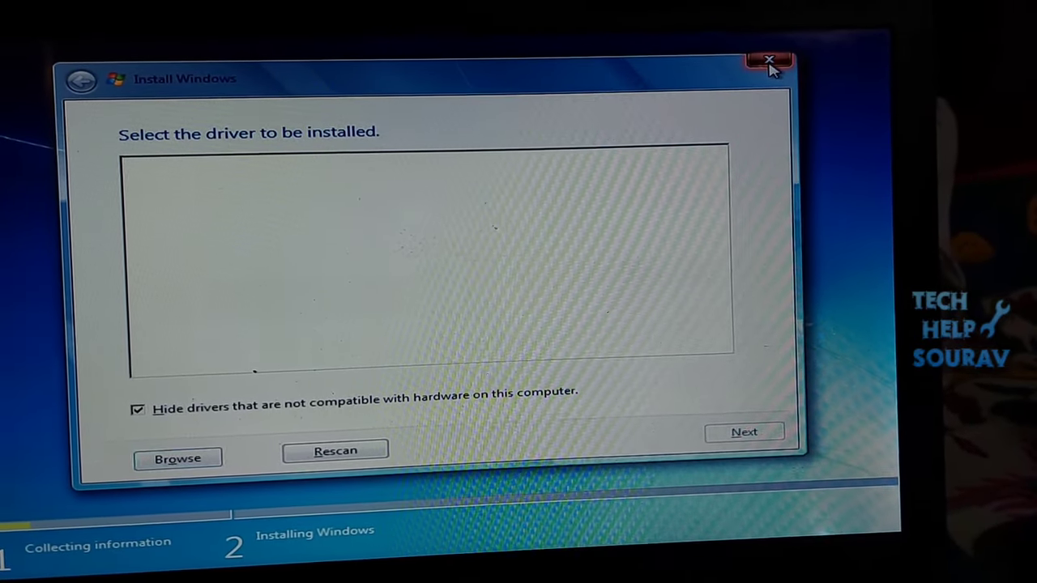
click(768, 59)
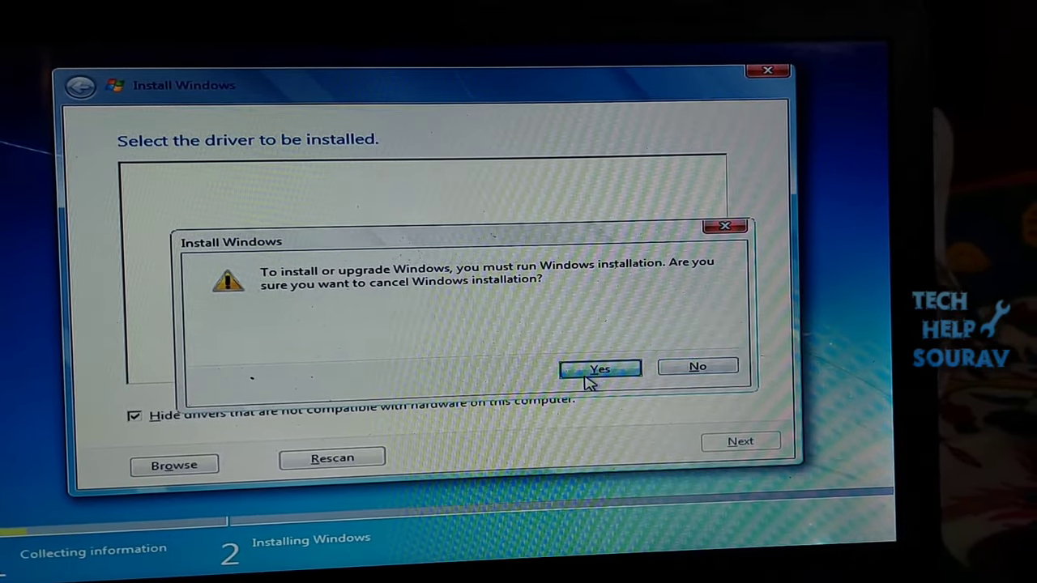
click(599, 366)
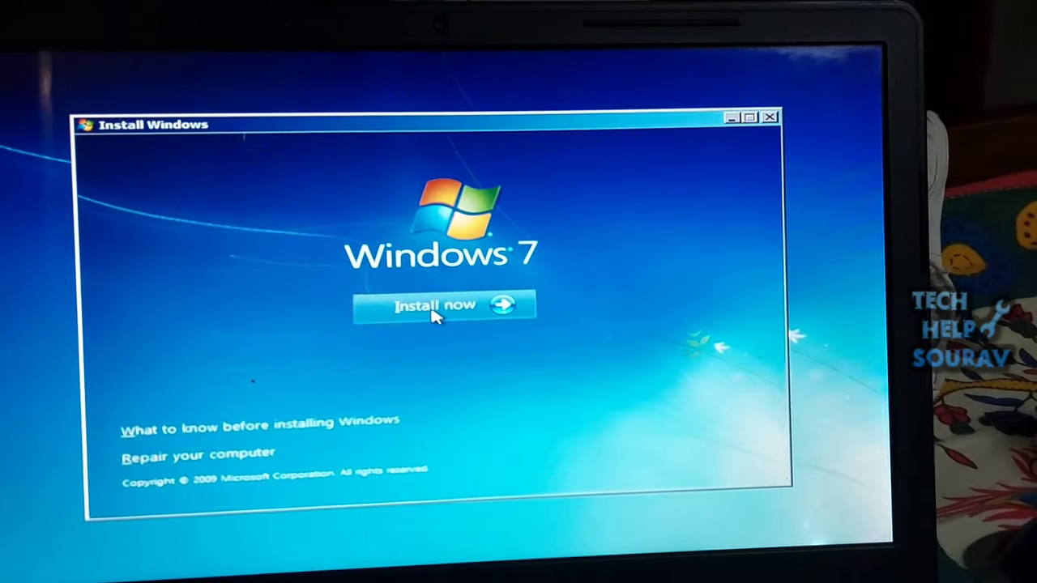
click(434, 304)
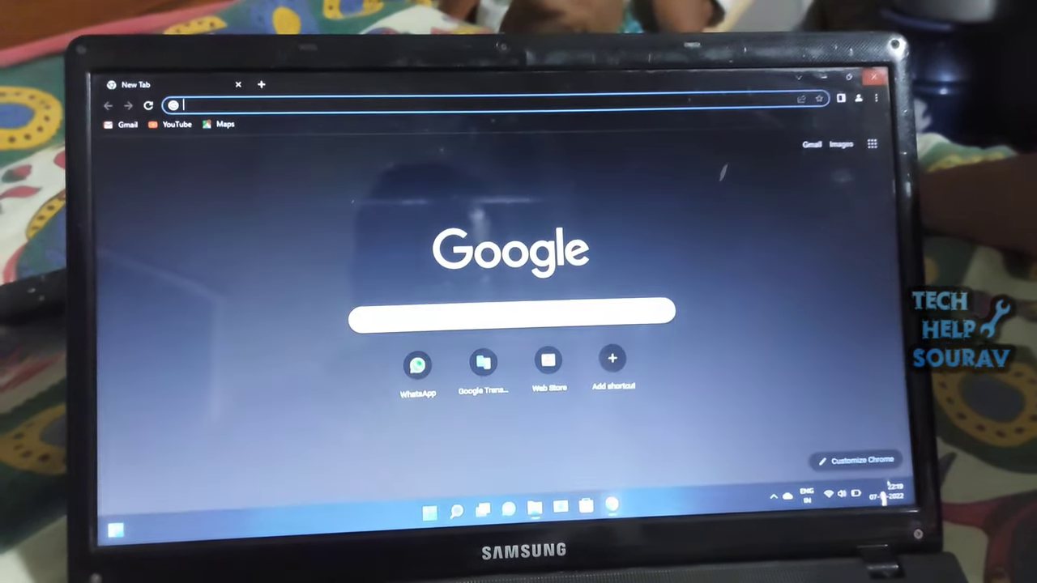
Search 'windowsimagetool windows 7' and follow Gigabyte's FAQ to its Utility download page
text(windowsimagetool windows 7)
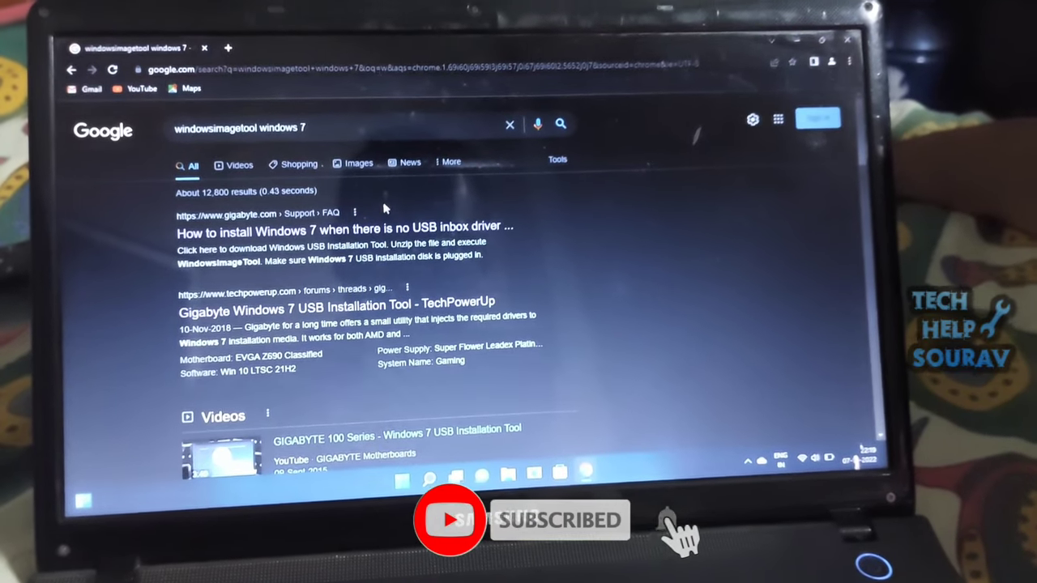
click(376, 230)
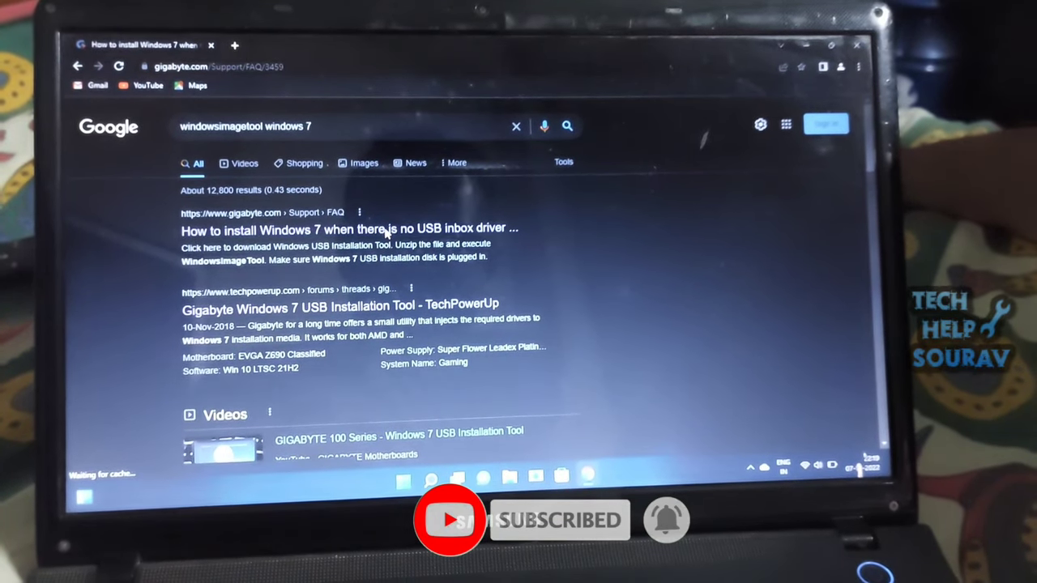
click(350, 230)
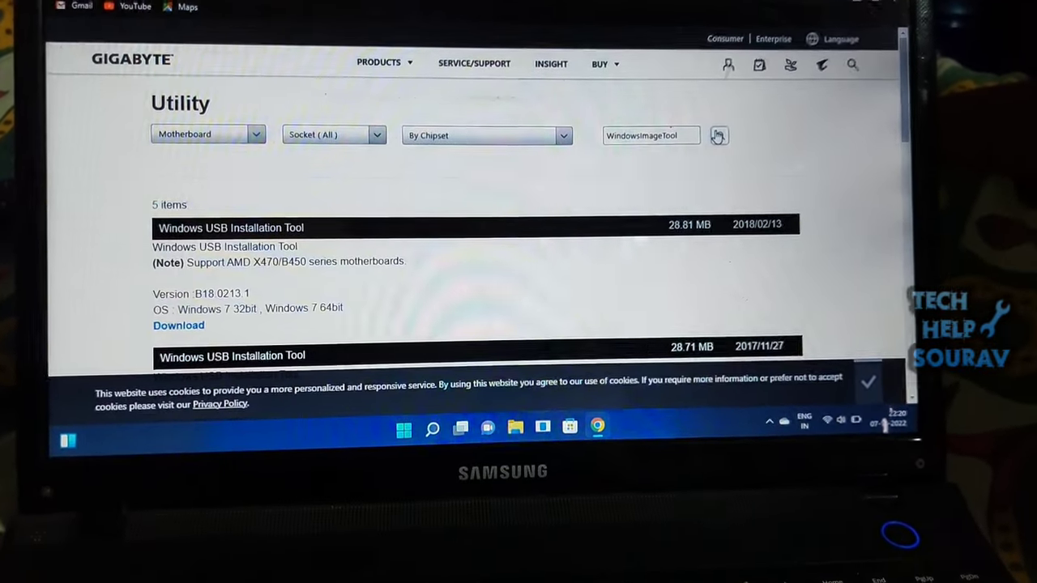
Download the Windows USB Installation Tool zip from Gigabyte's Utility list
scroll(down, 3)
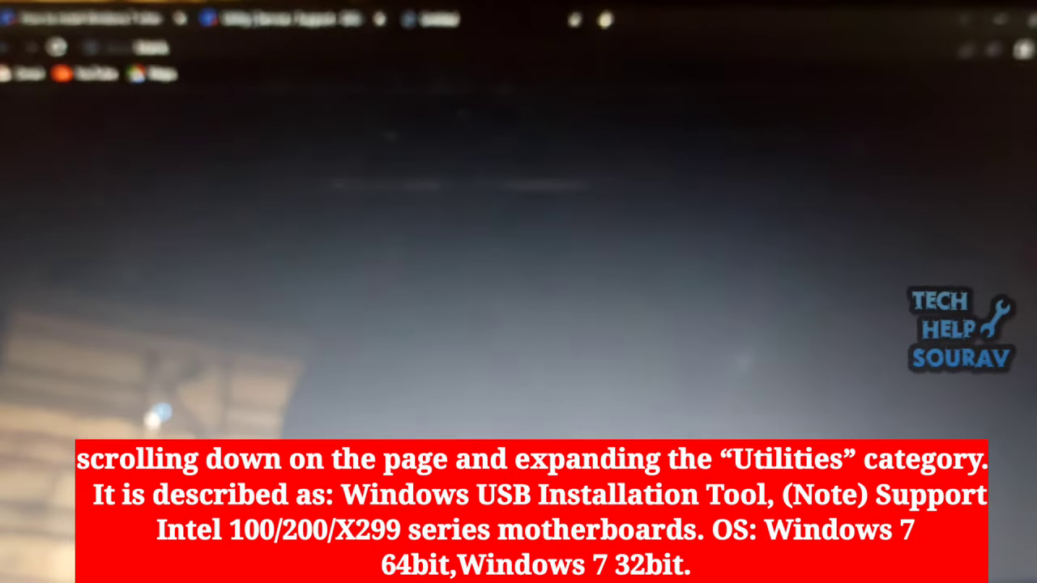
click(237, 325)
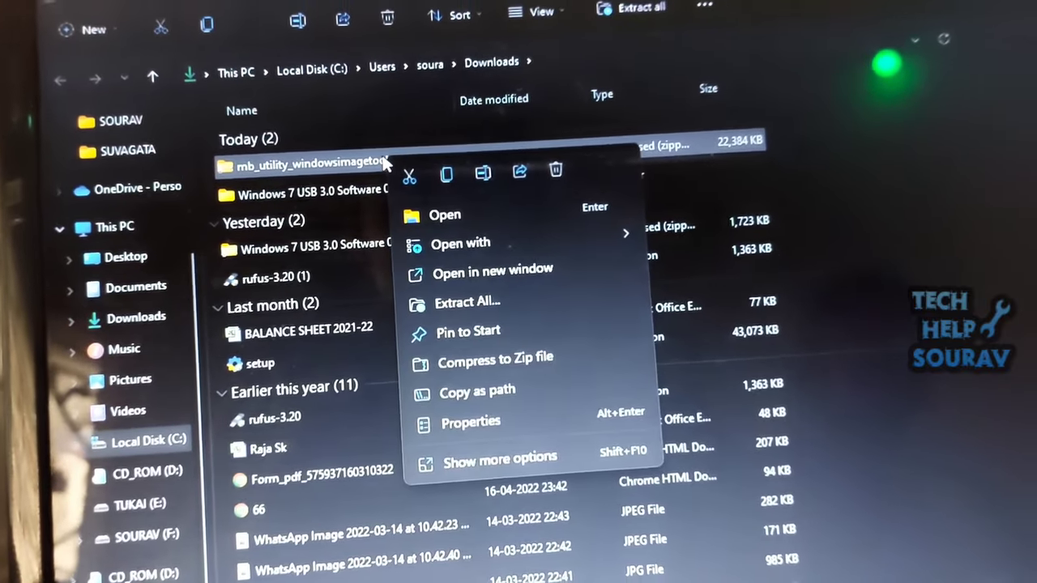
Extract the mb_utility_windowsimagetool zip into its Downloads subfolder and enter the WindowsImageTool folder
click(466, 303)
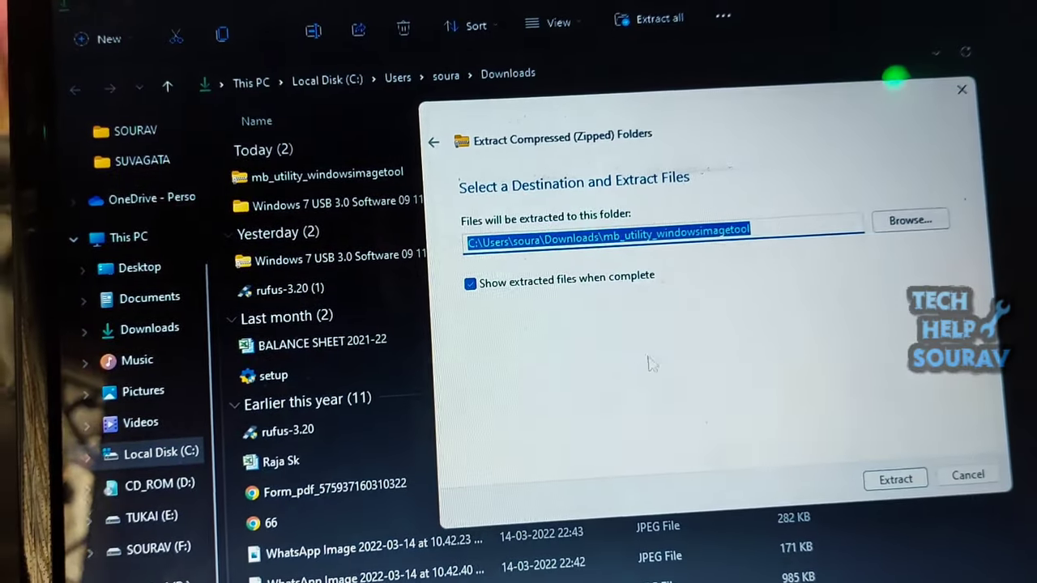
click(894, 477)
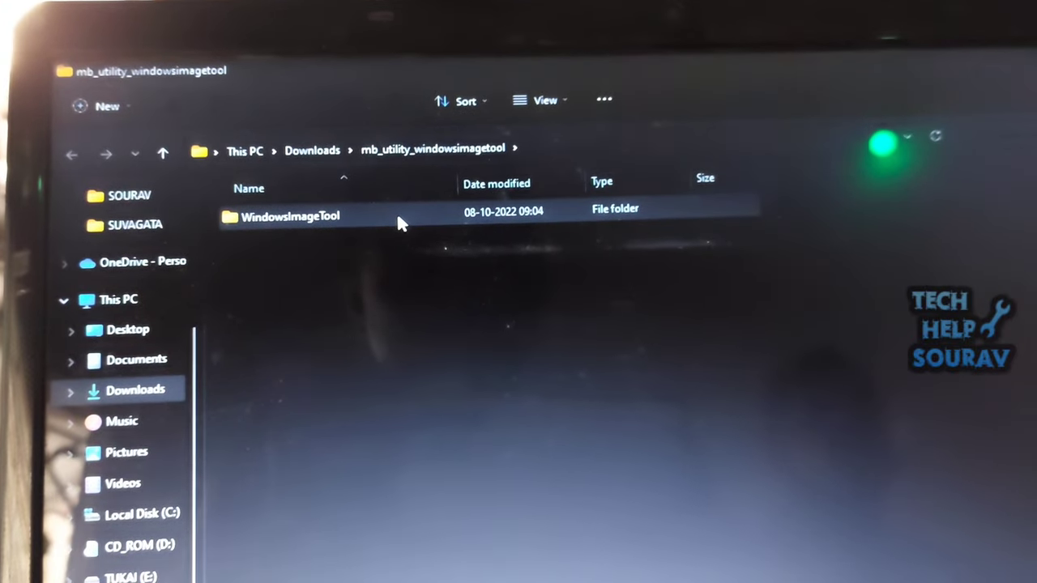
double_click(288, 216)
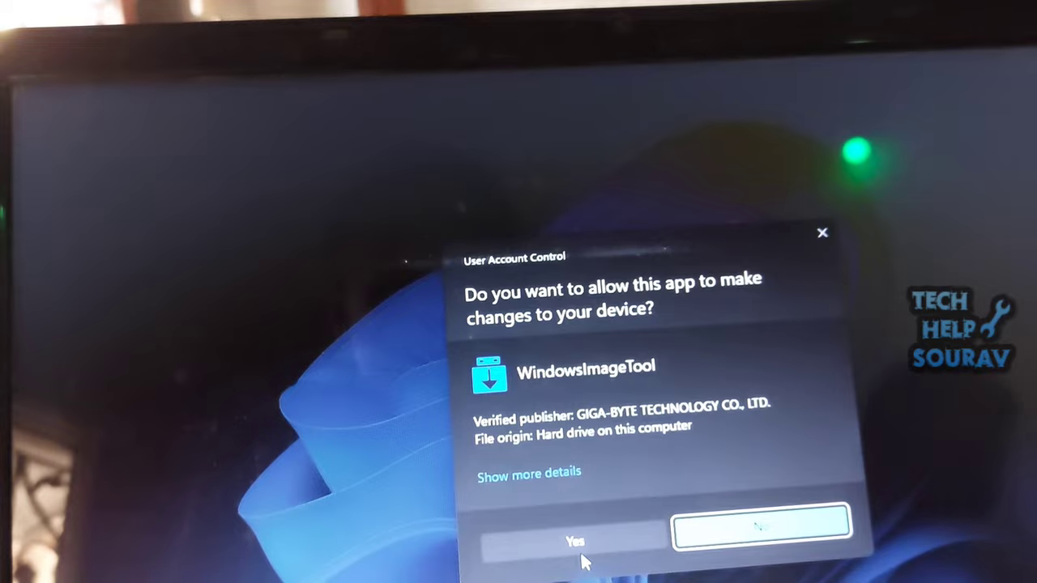
Allow the tool through UAC, set destination D:\ and tick USB drivers, NVMe drivers and Add Packages
click(574, 539)
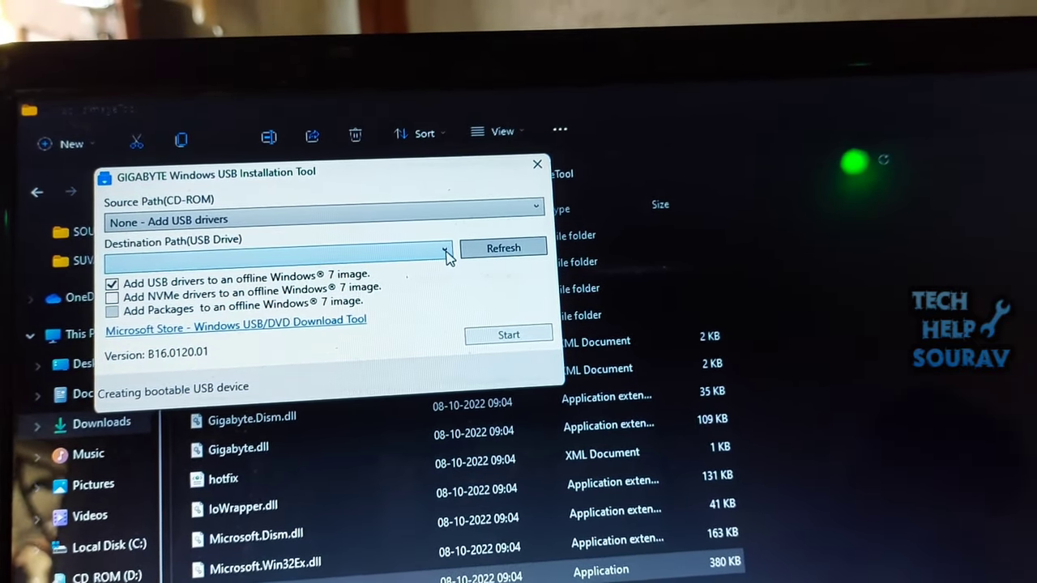
click(444, 246)
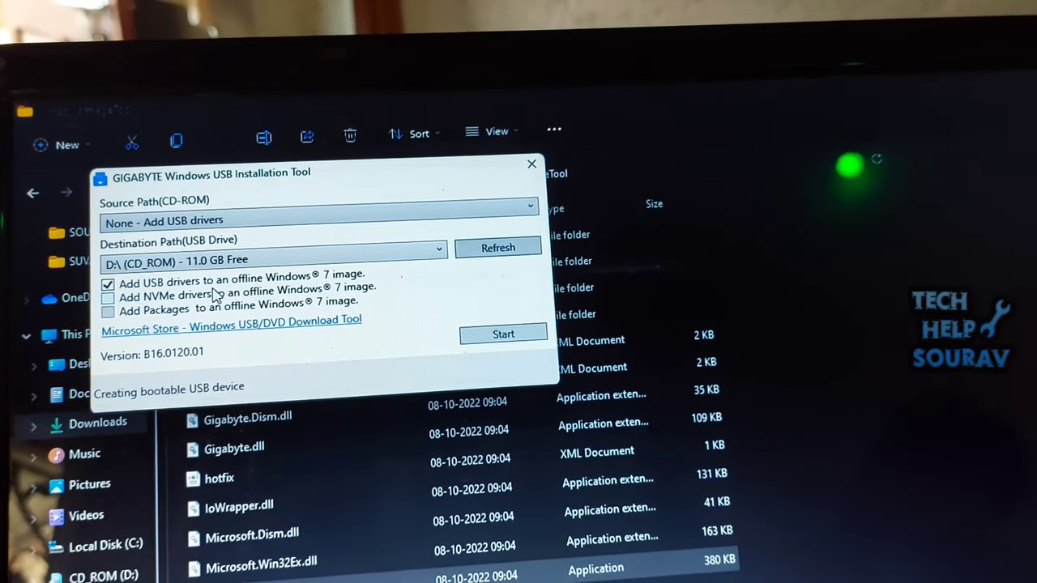
click(108, 309)
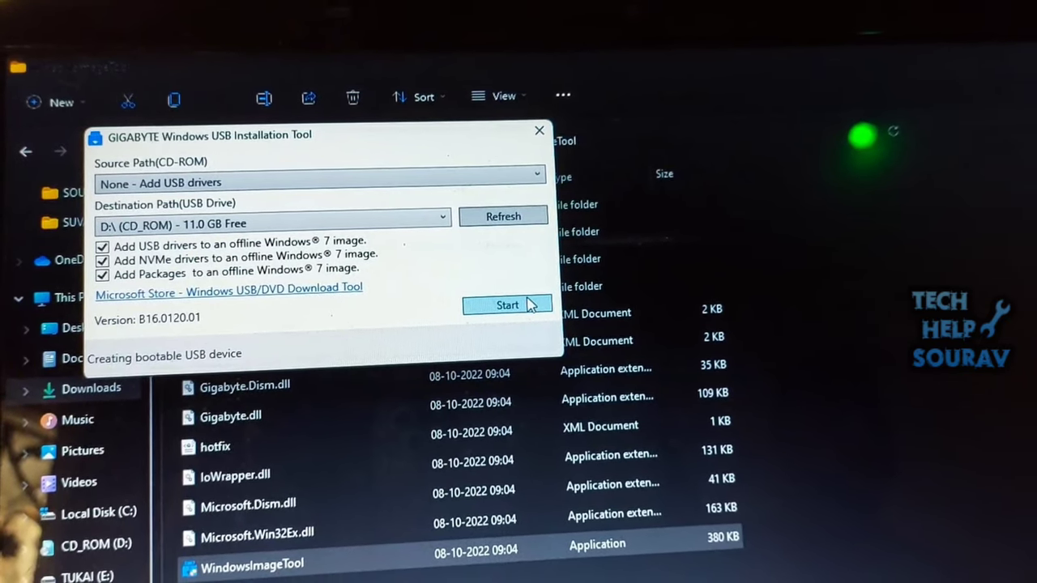
Start creating the driver-injected Windows 7 USB disk and close the tool once complete
click(505, 304)
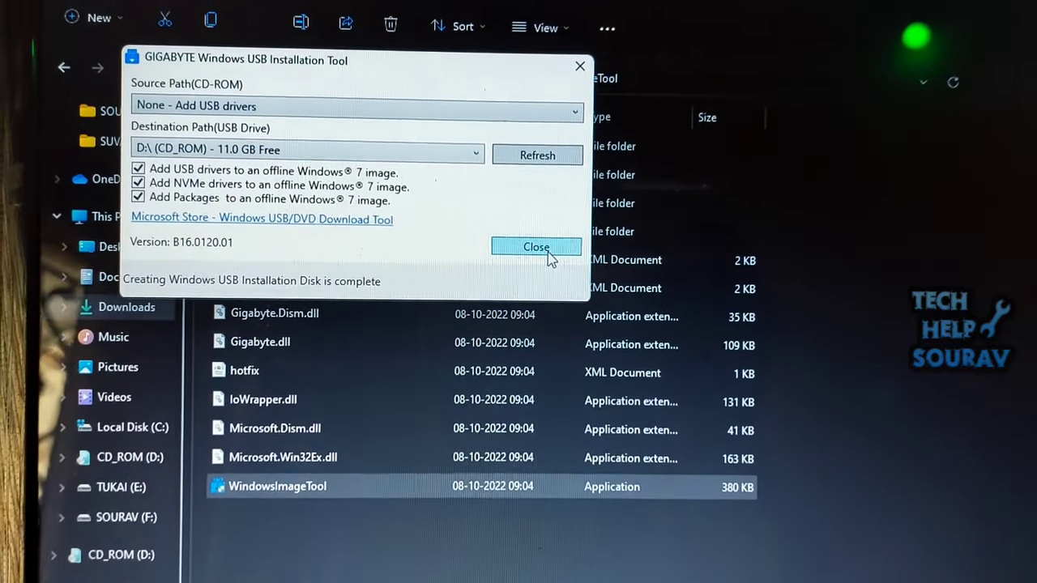
click(536, 246)
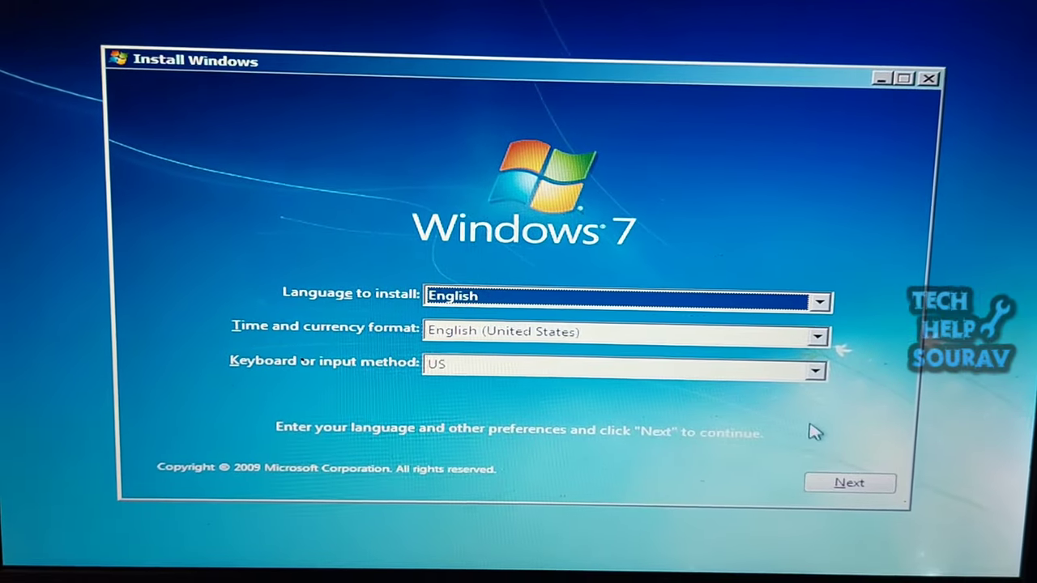
Accept English settings, Install now and choose the Windows 7 Ultimate x64 edition
click(849, 483)
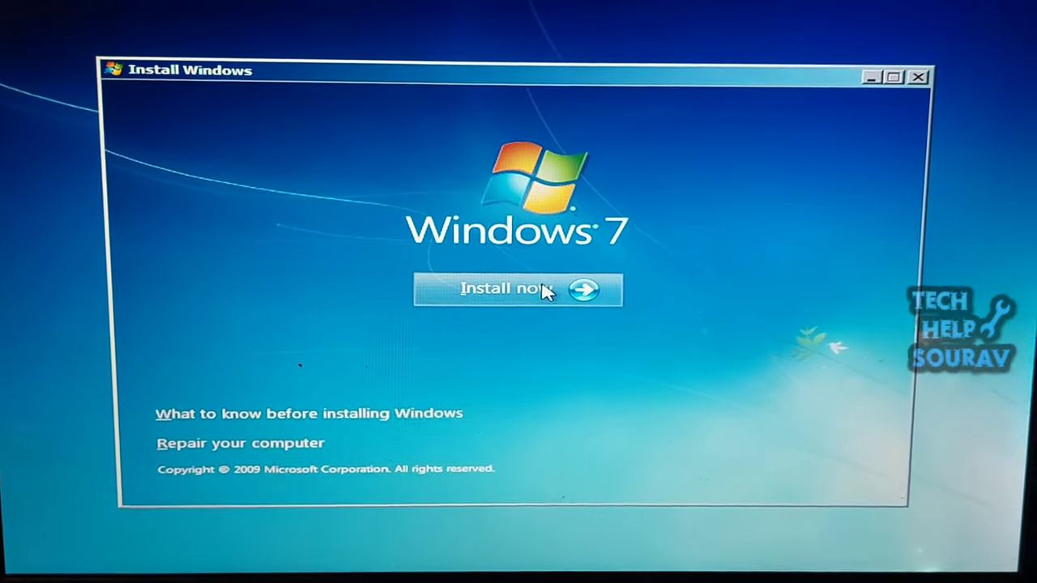
click(508, 290)
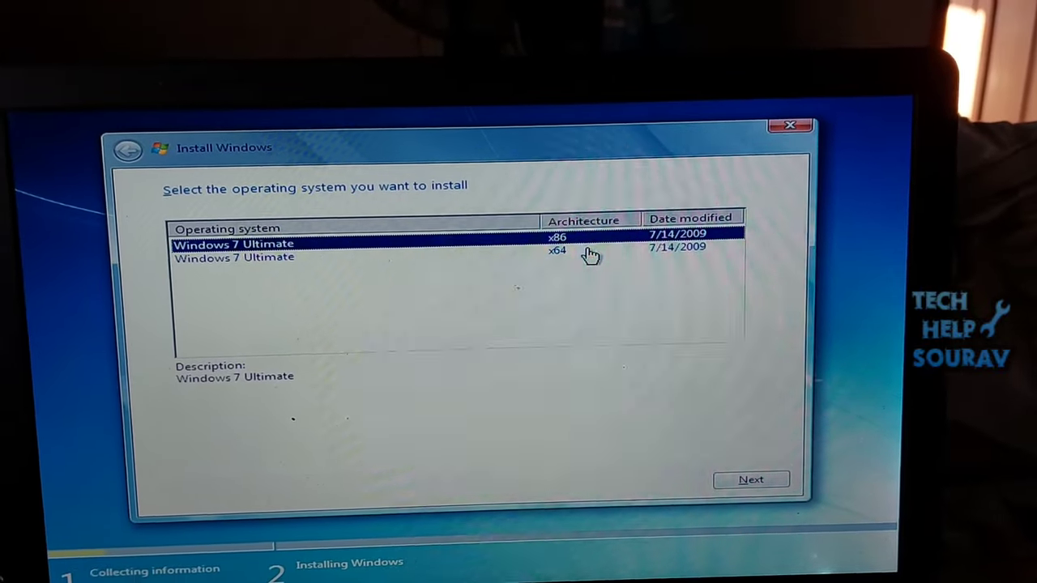
click(235, 240)
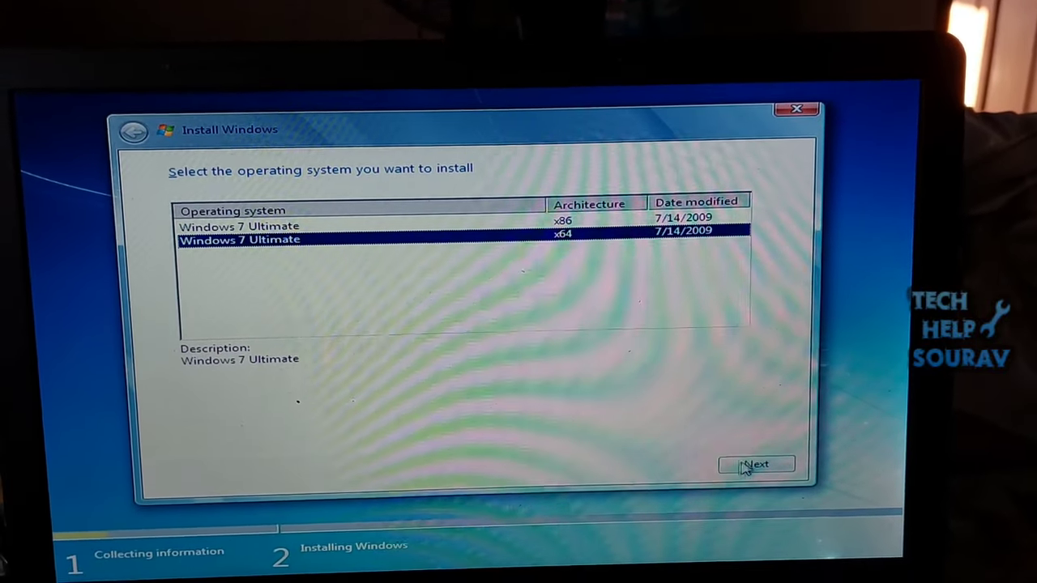
click(755, 463)
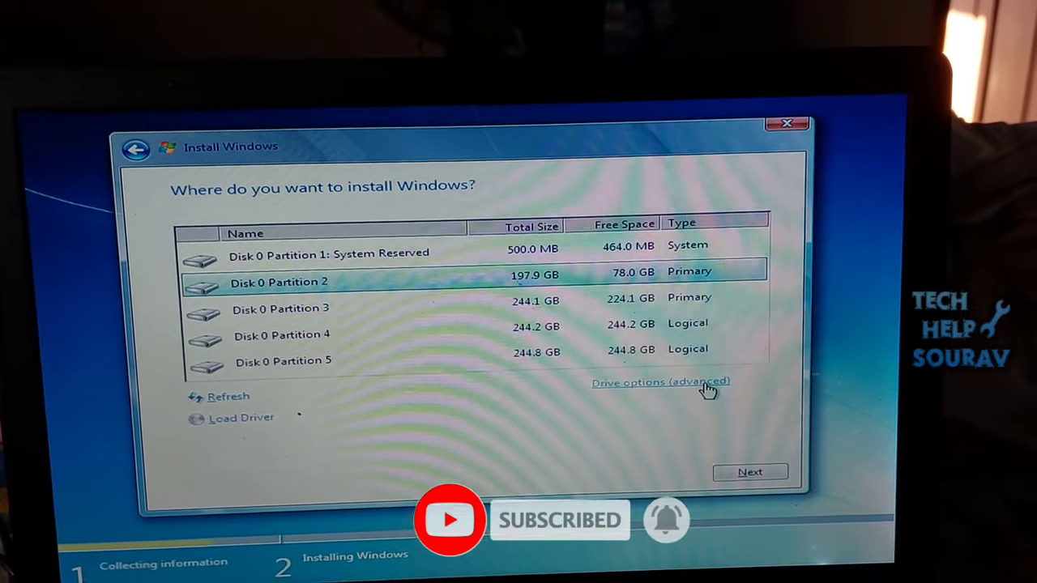
Select Disk 0 Partition 2 via Drive options (advanced) so Windows files start copying
click(677, 382)
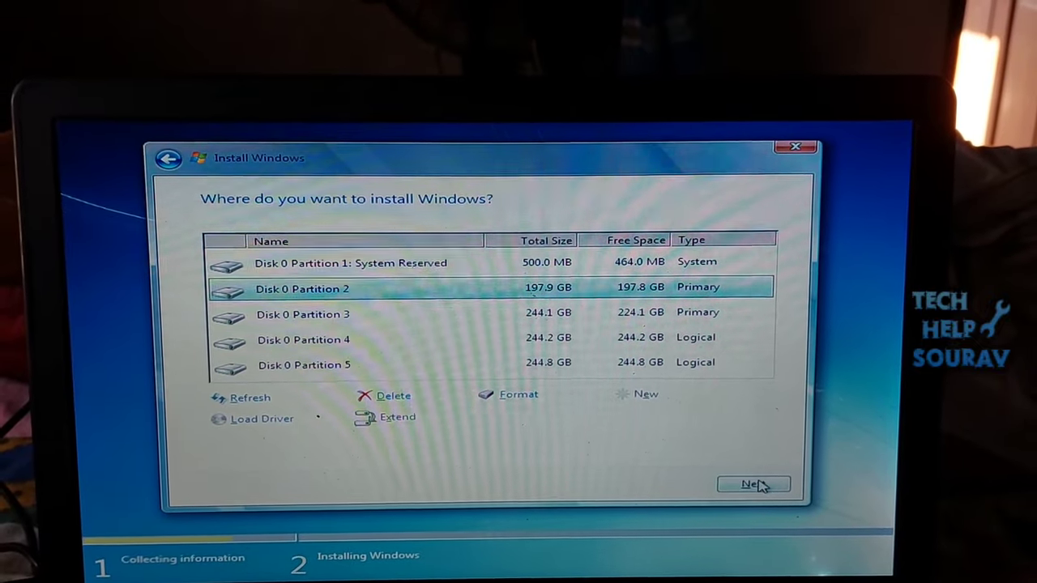
click(755, 483)
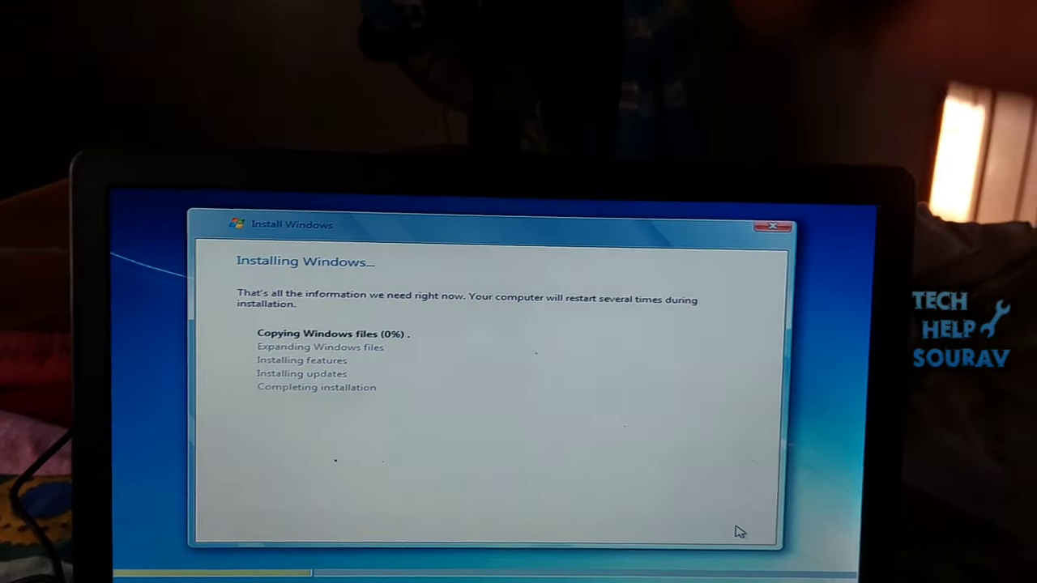